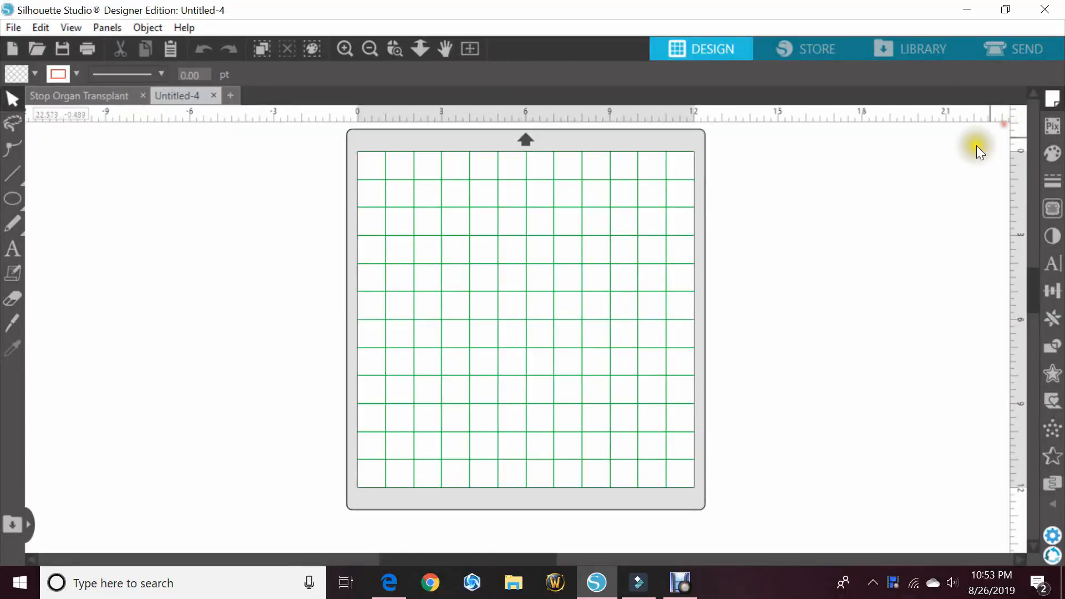
- Draw a rounded-rectangle plate outline about 11.8 x 5.8 in across the mat's full width
left_click(12, 199)
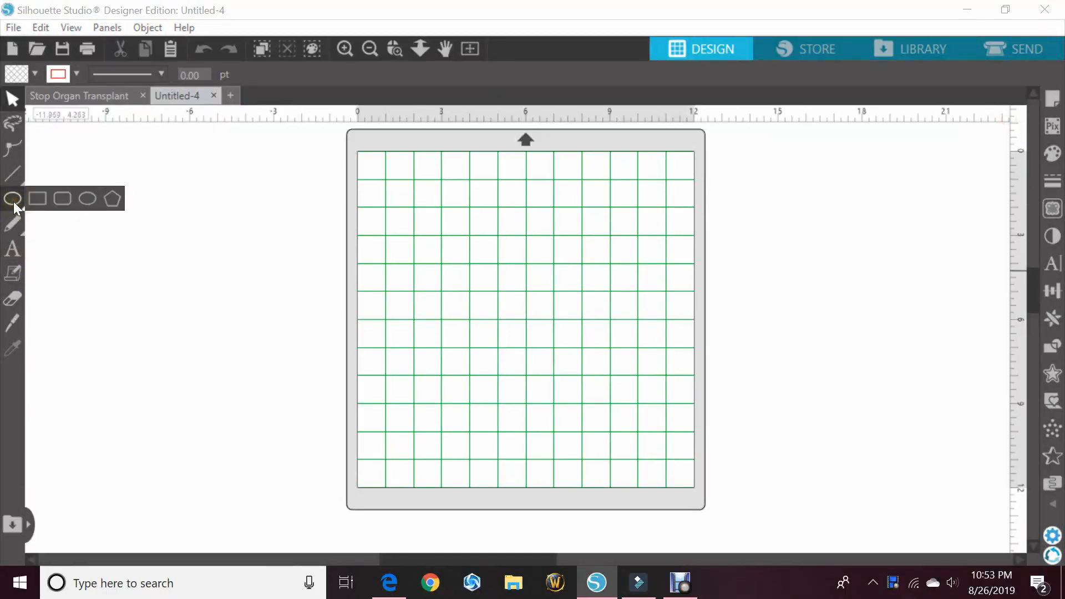
left_click(62, 198)
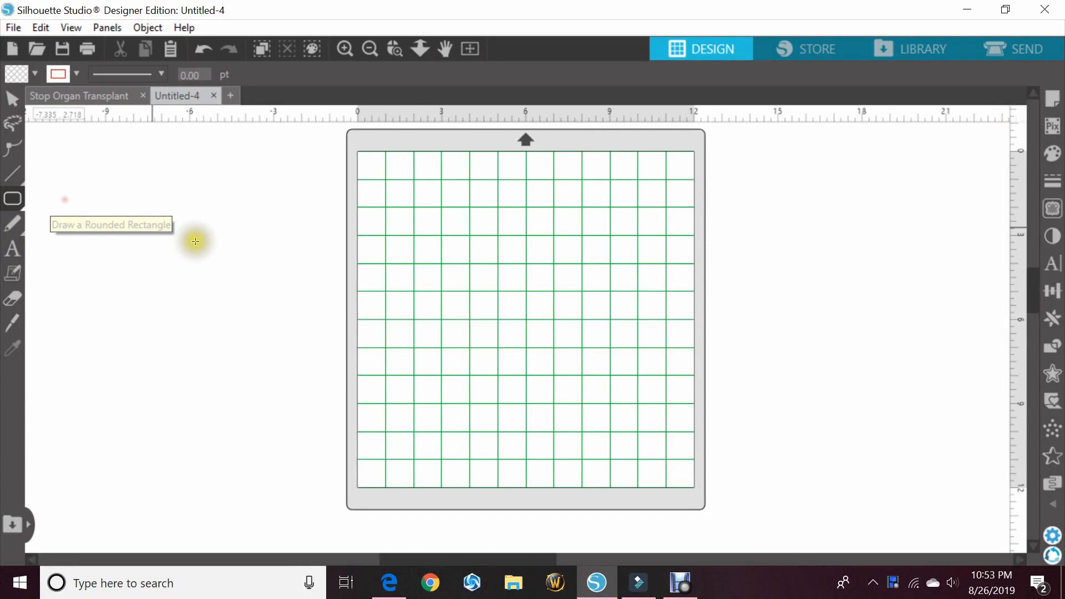
mouse_move(368, 200)
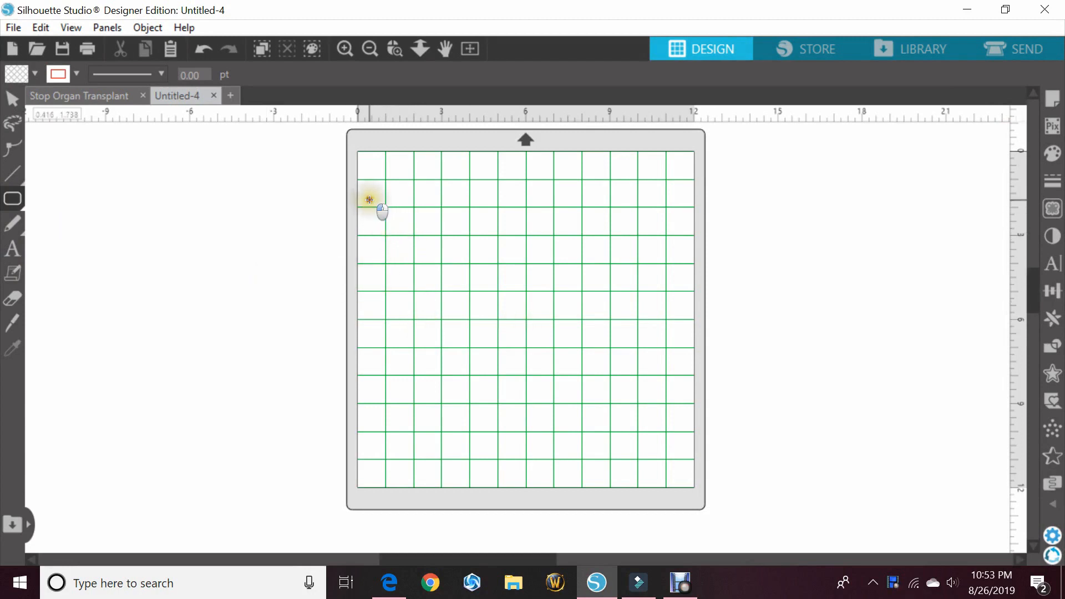
left_click_drag(368, 199, 509, 267)
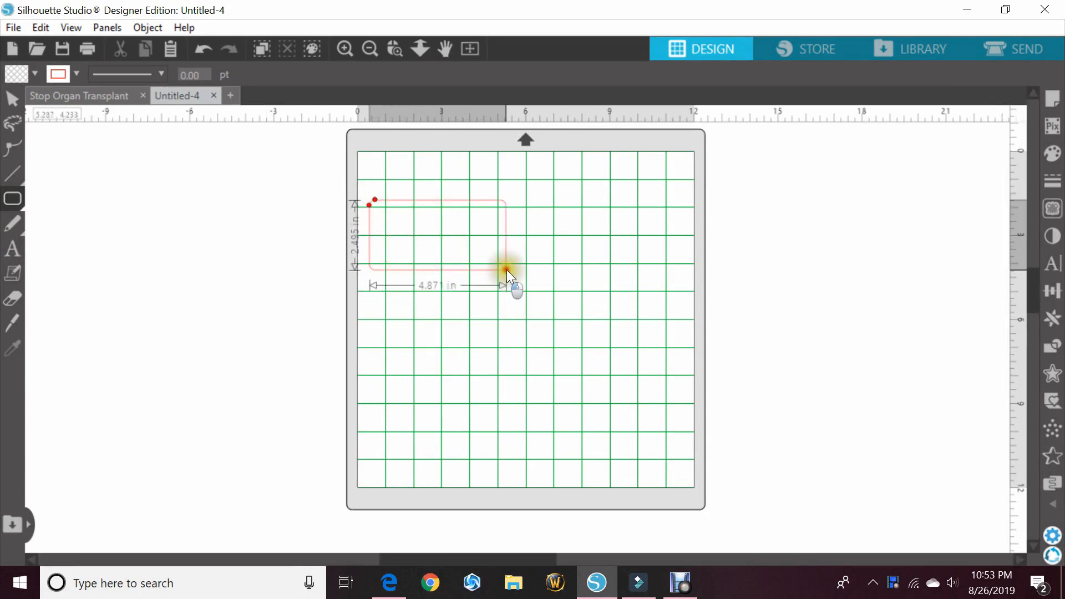
left_click_drag(509, 265, 683, 333)
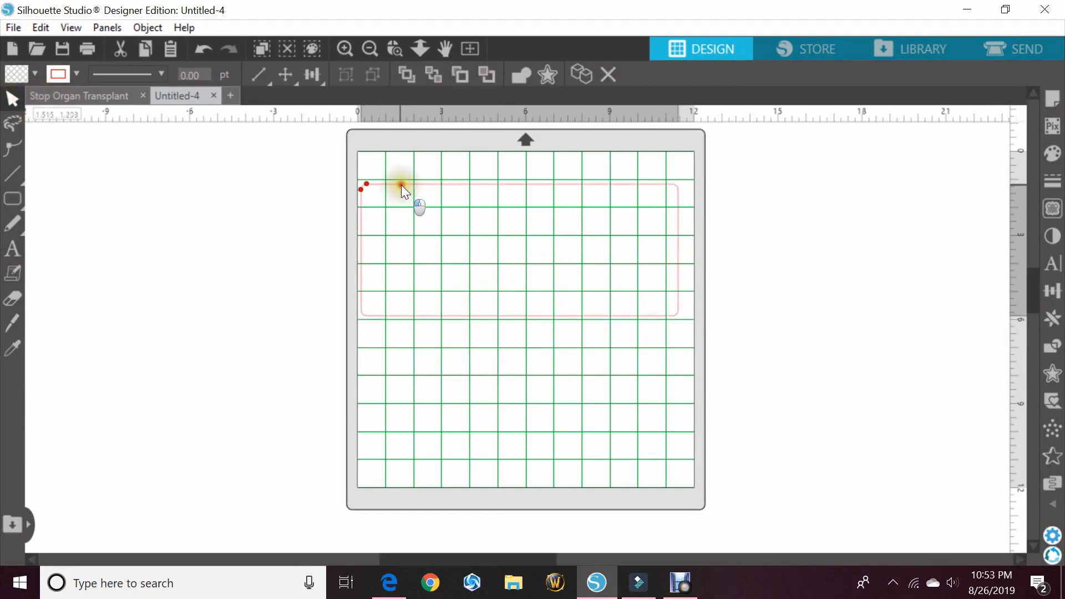
left_click_drag(408, 190, 698, 329)
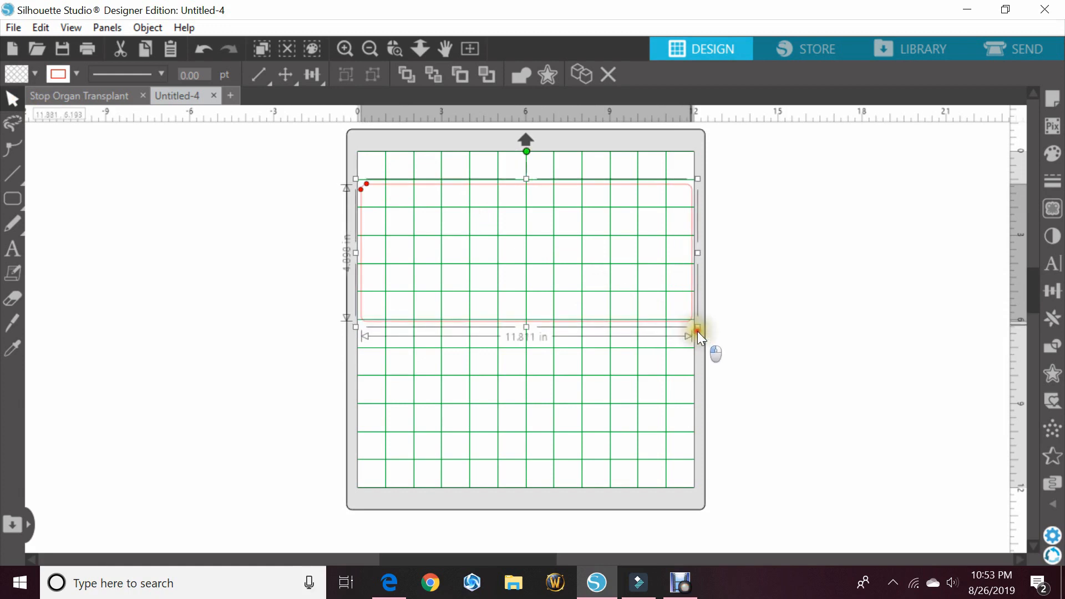
left_click_drag(698, 329, 526, 343)
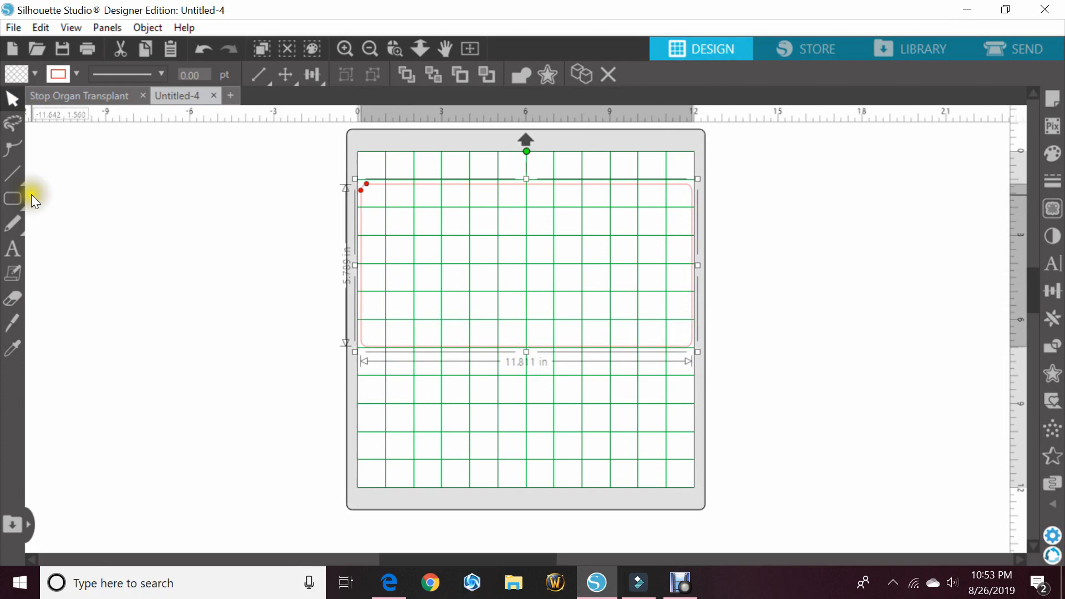
- Place a small rounded mounting slot inside the plate's top-left corner
left_click(11, 197)
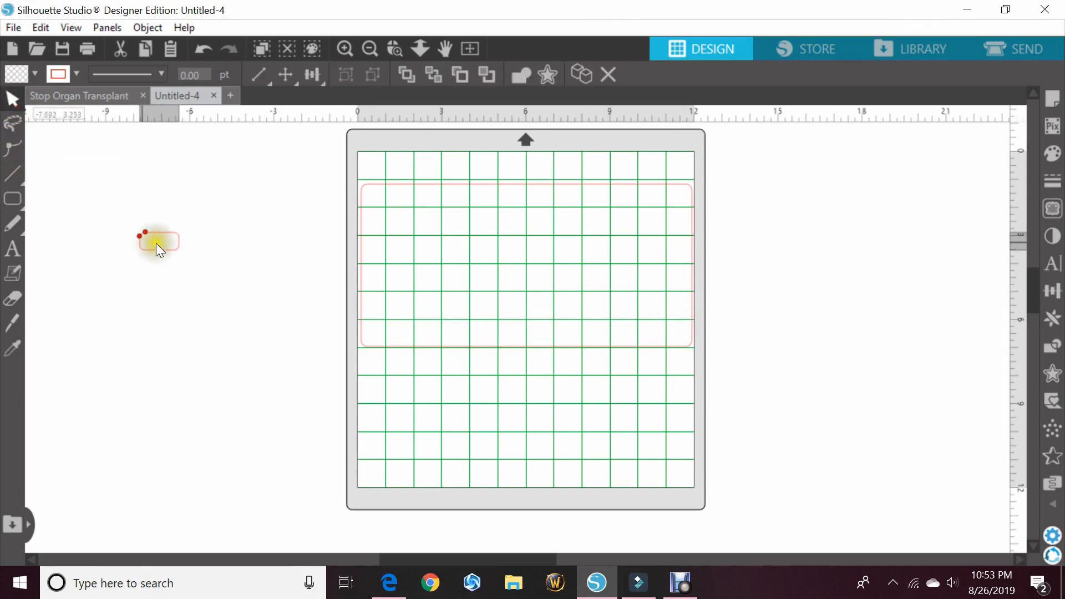
left_click_drag(158, 241, 393, 218)
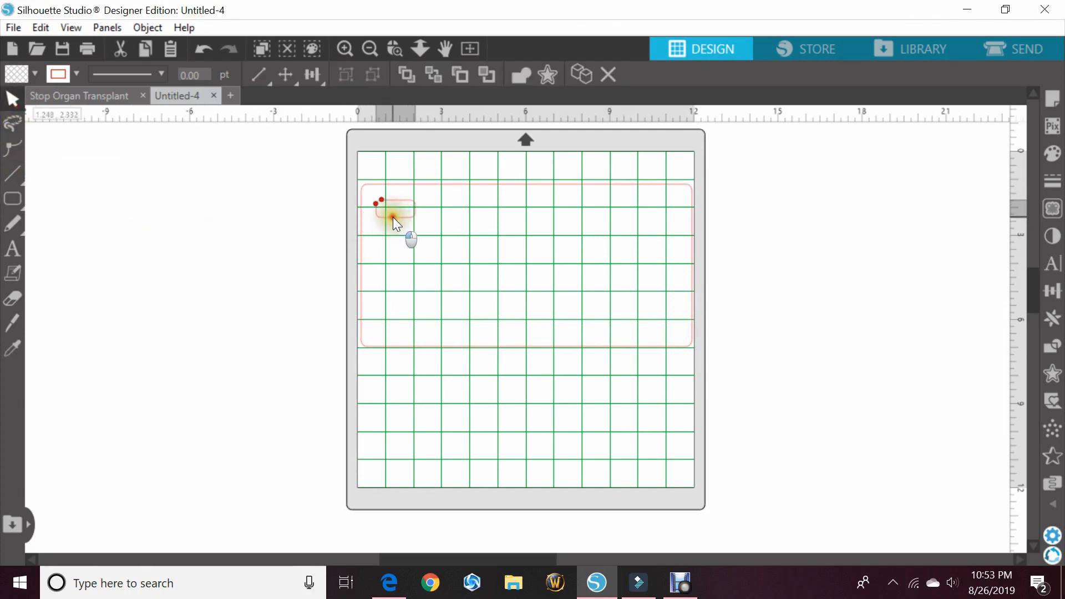
left_click(393, 219)
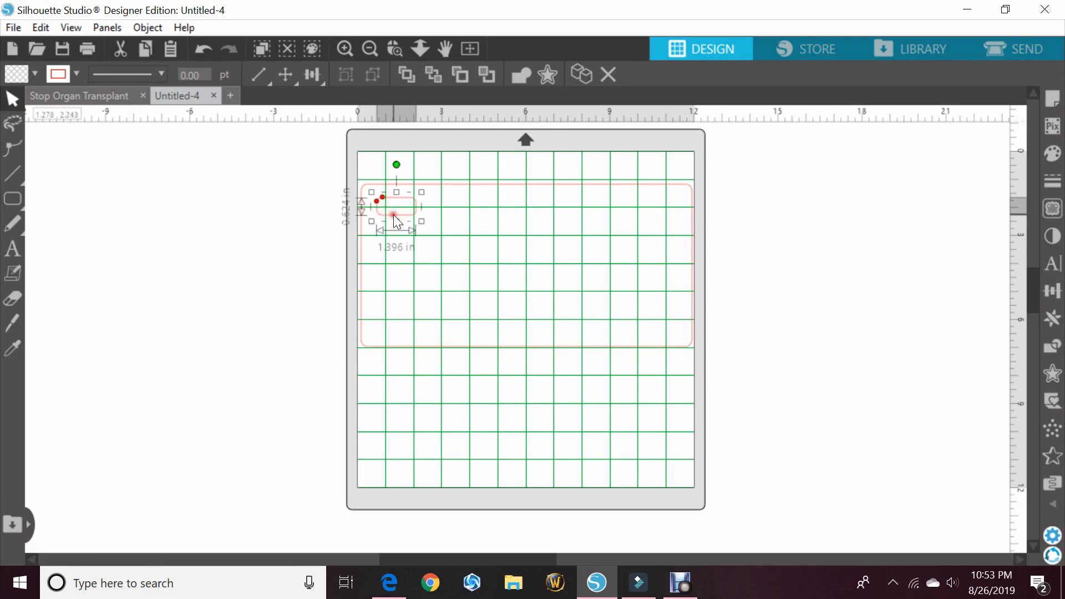
left_click_drag(396, 218, 441, 247)
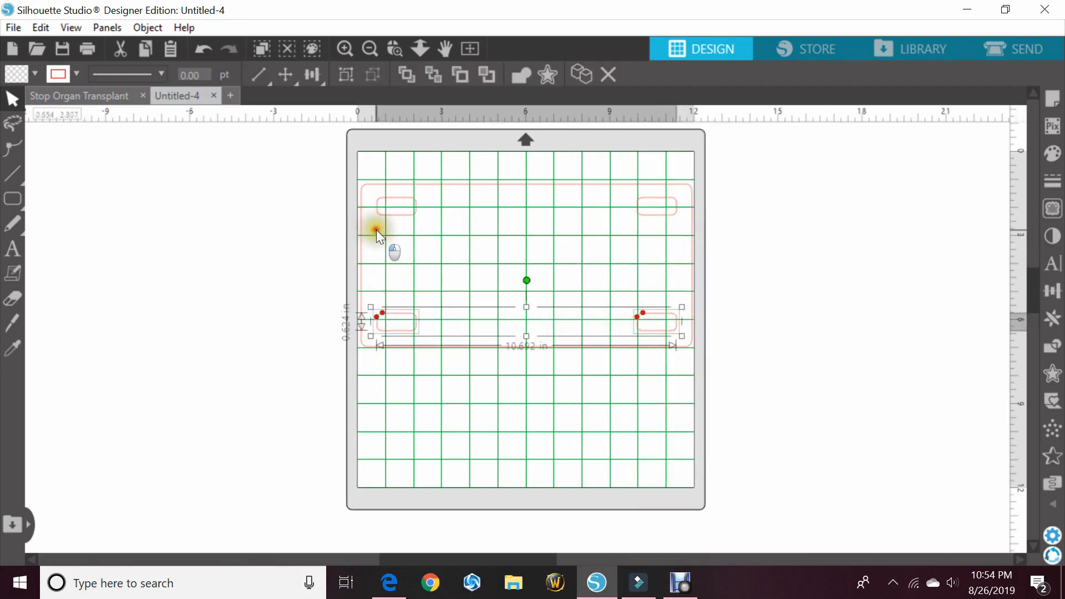
- Make the plate and slots a compound path, leaving the Stop Organ Transplant design open
right_click(376, 231)
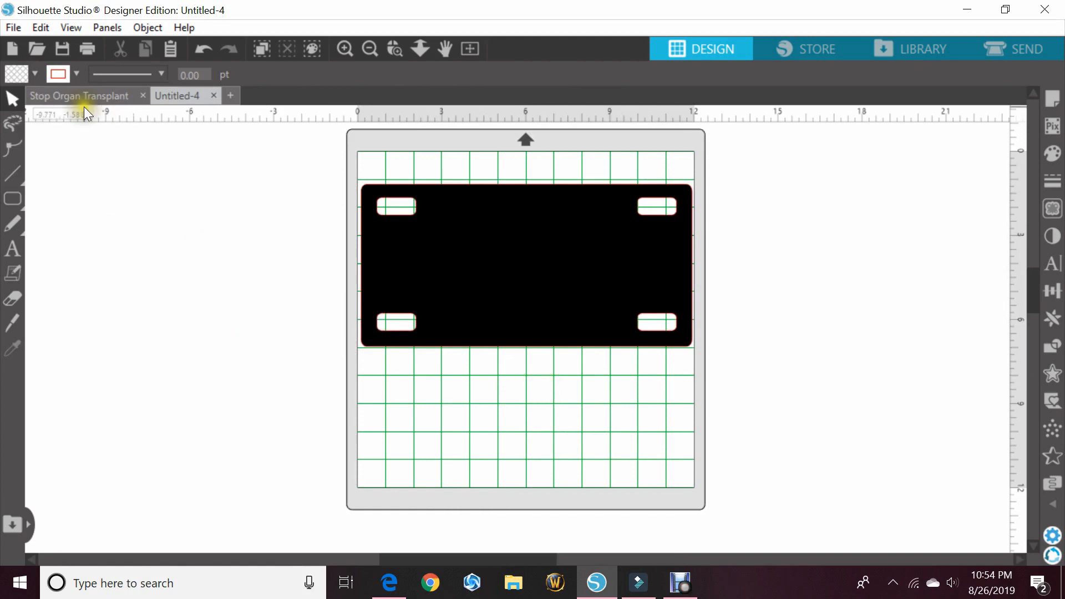
left_click(77, 95)
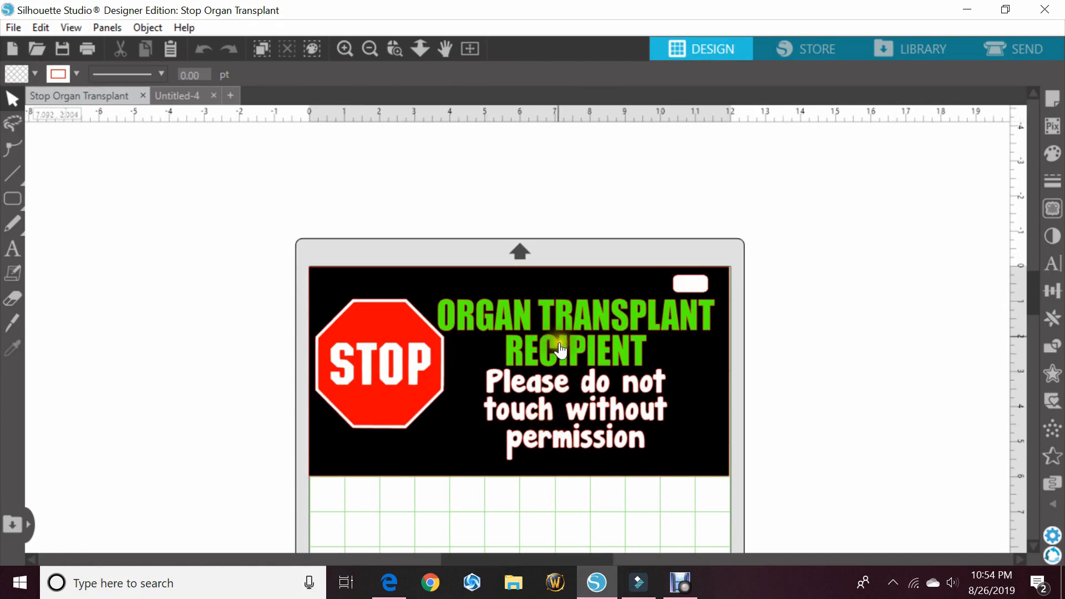
mouse_move(615, 321)
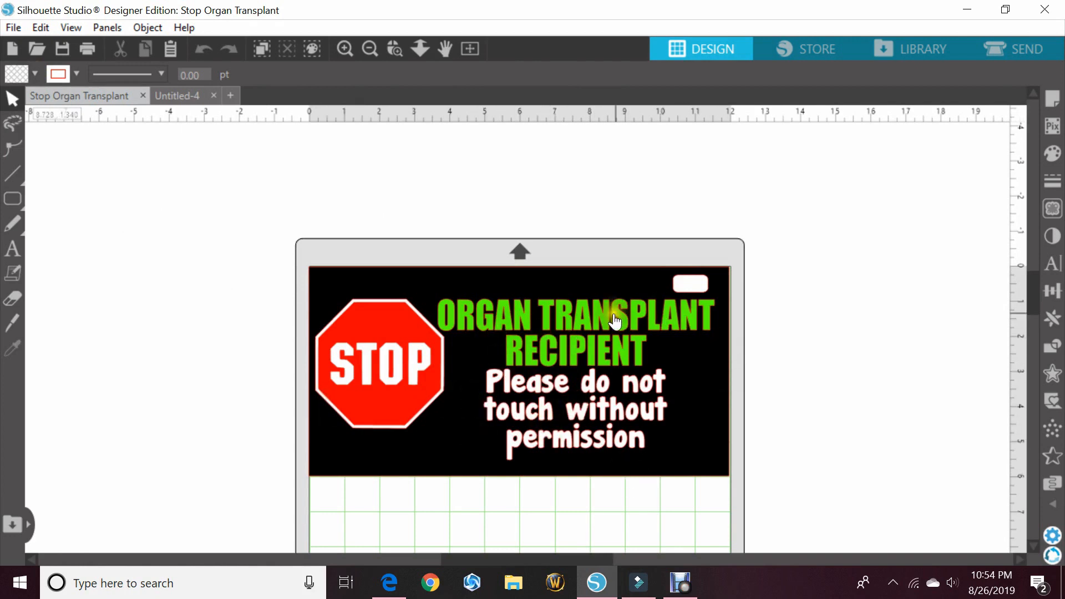
mouse_move(719, 296)
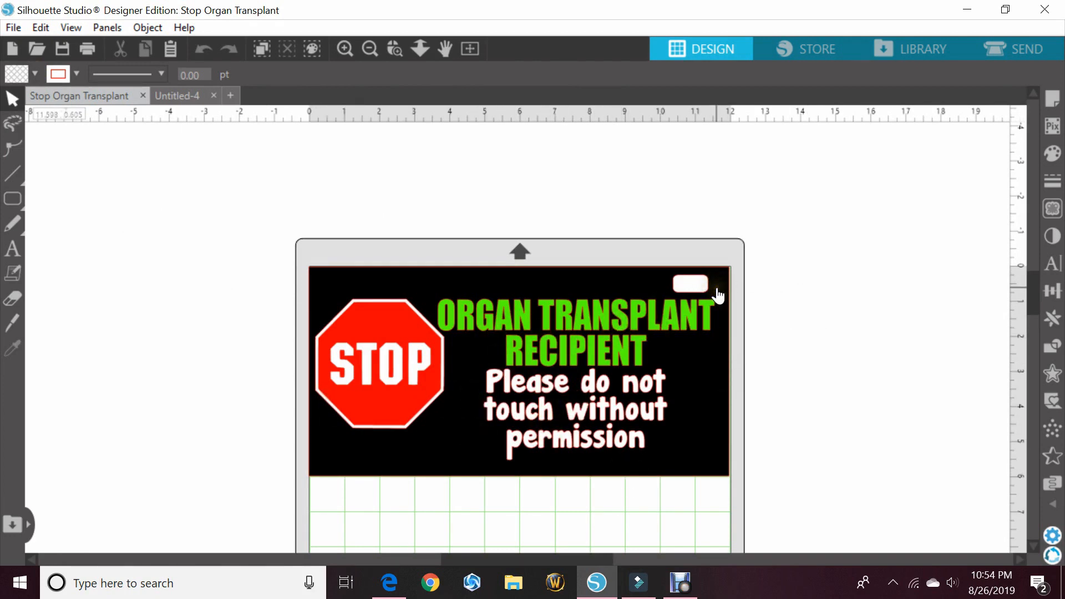